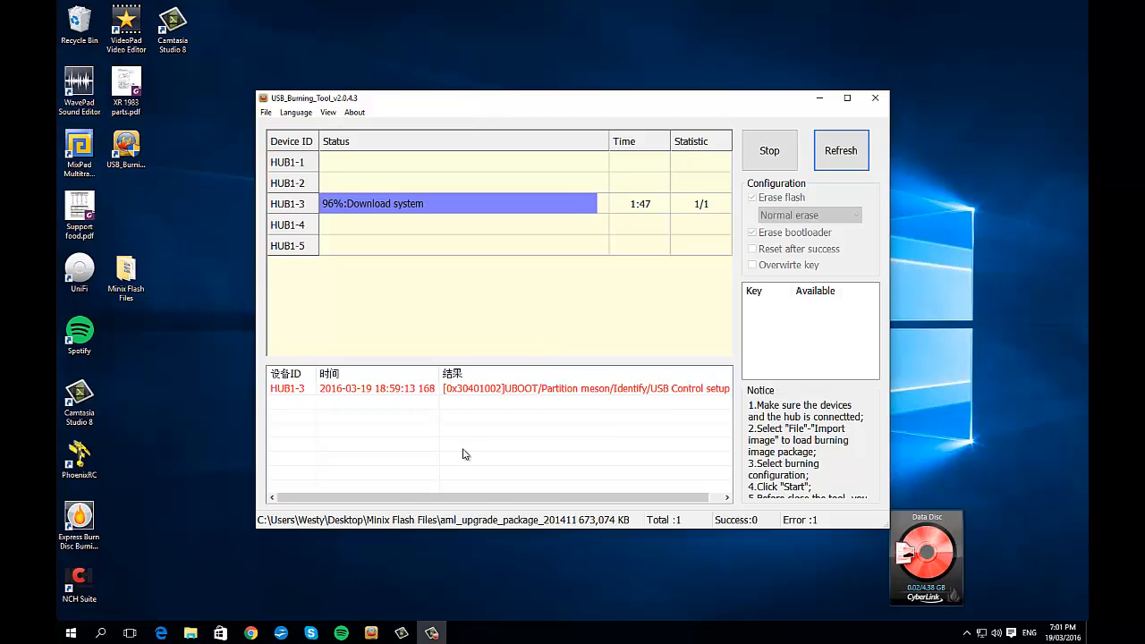
mouse_move(444, 395)
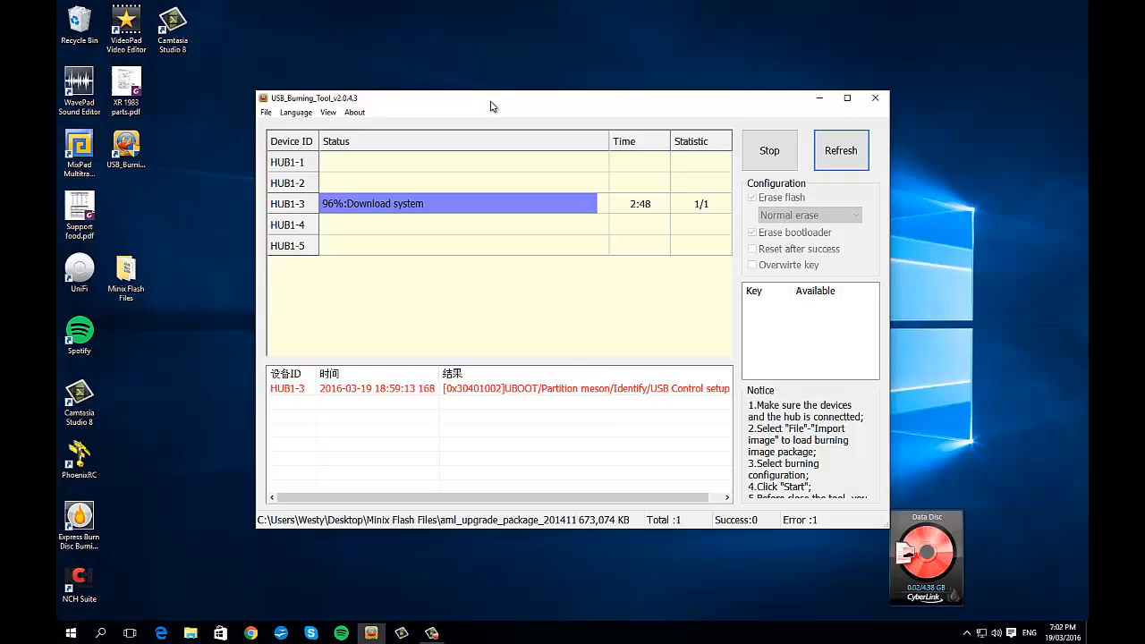
Maximize the USB Burning Tool window and wait for HUB1-3 to reach 100% success
click(847, 98)
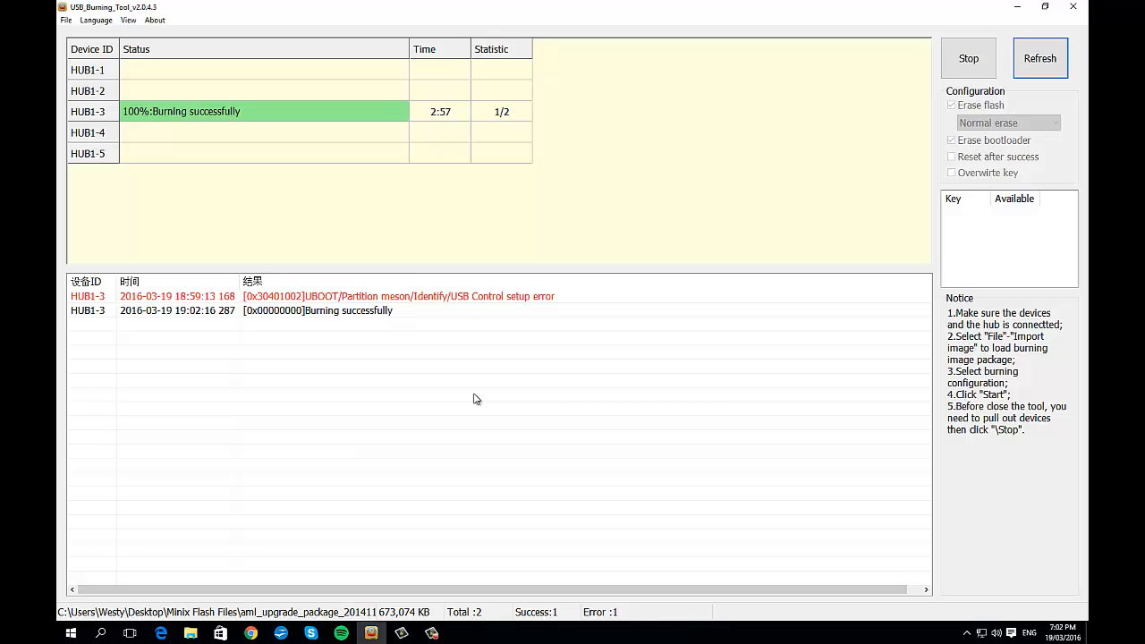
Stop the burning session so Start and the Configuration checkboxes return
click(1039, 57)
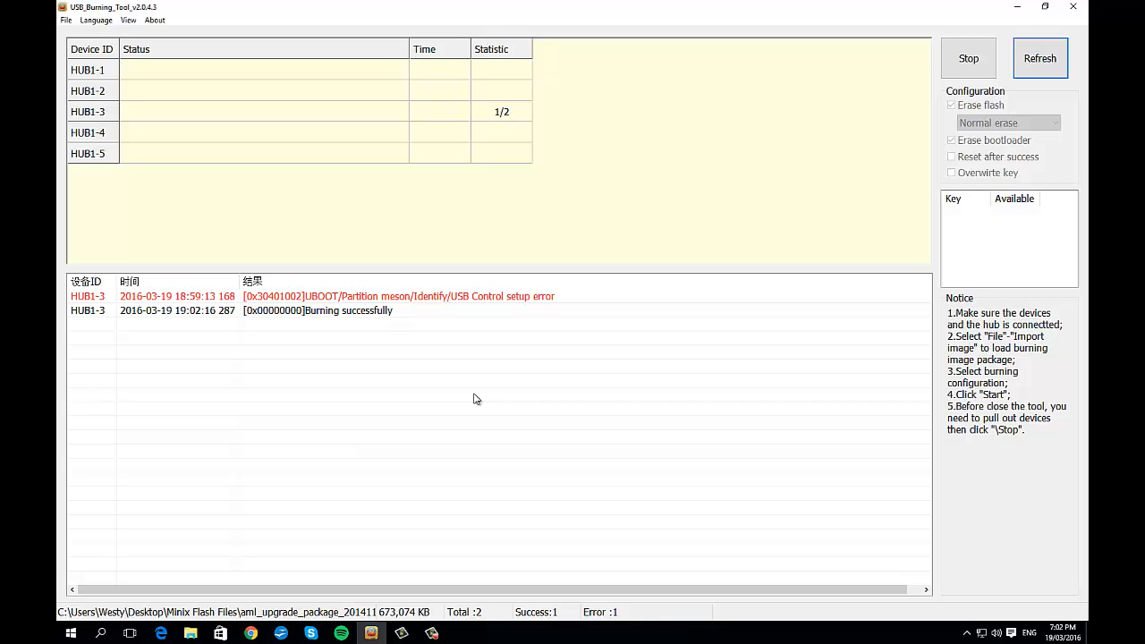
click(967, 57)
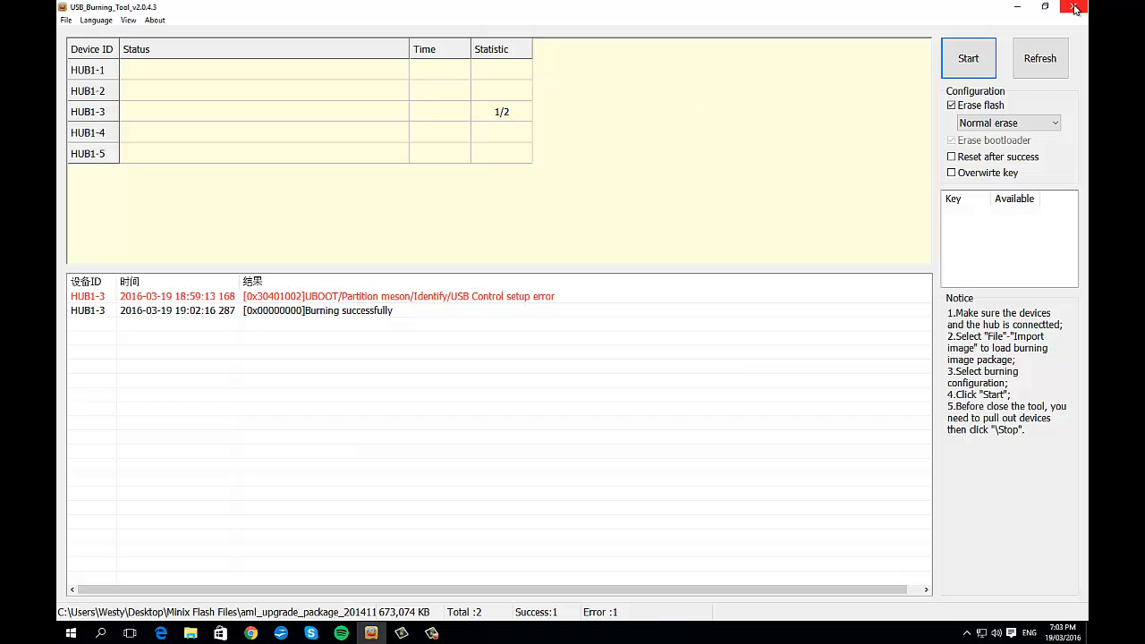
Exit USB Burning Tool, leaving the Windows desktop on screen
click(1074, 7)
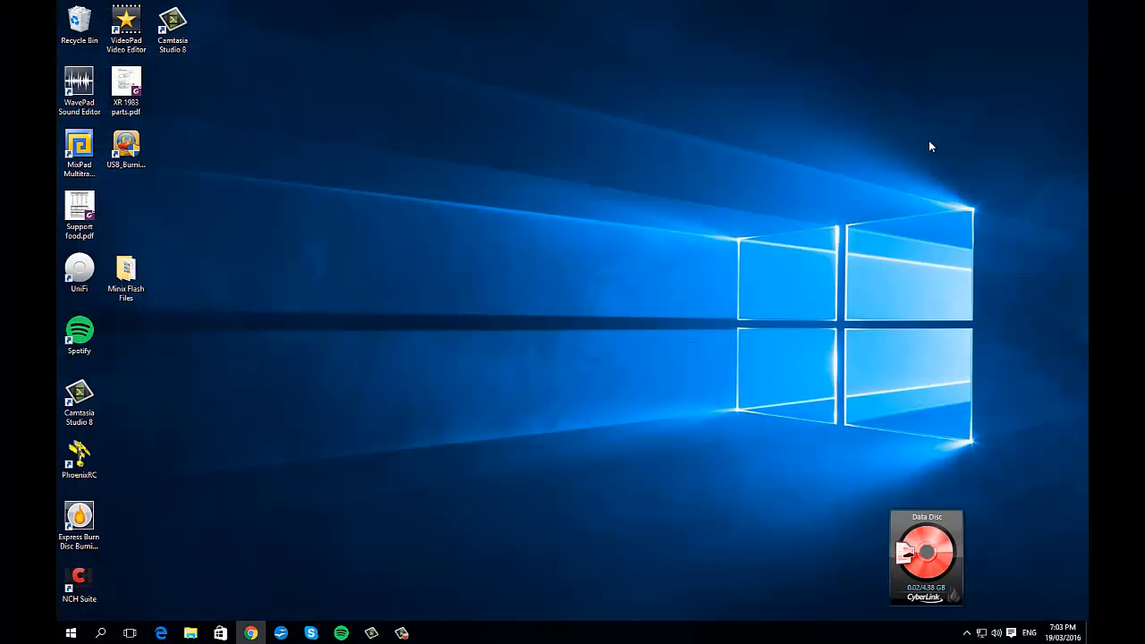
mouse_move(293, 617)
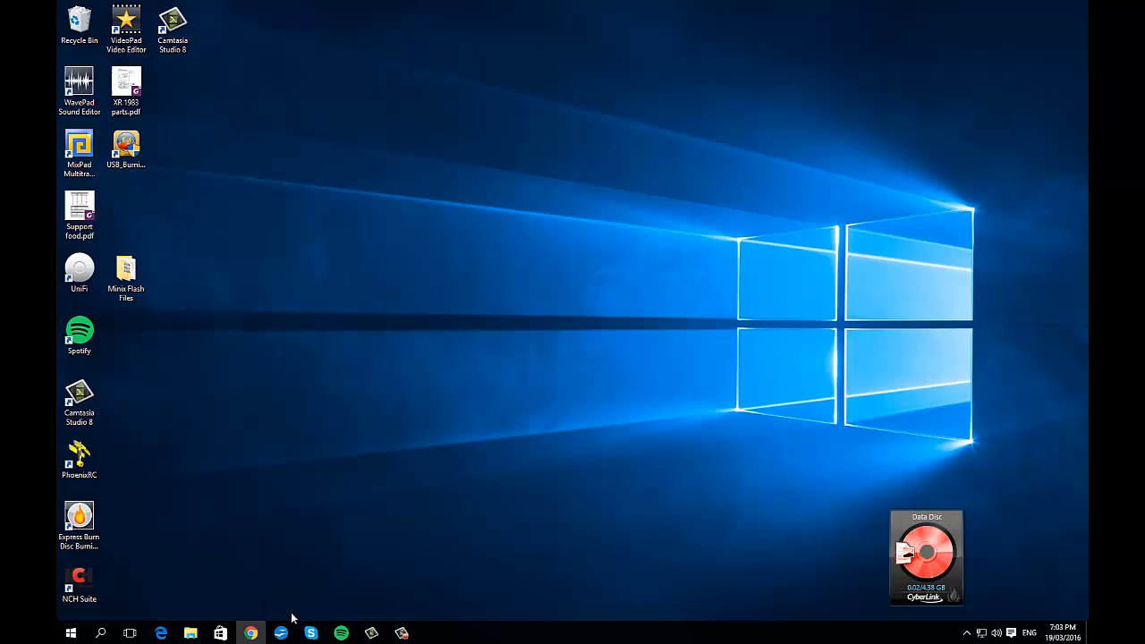